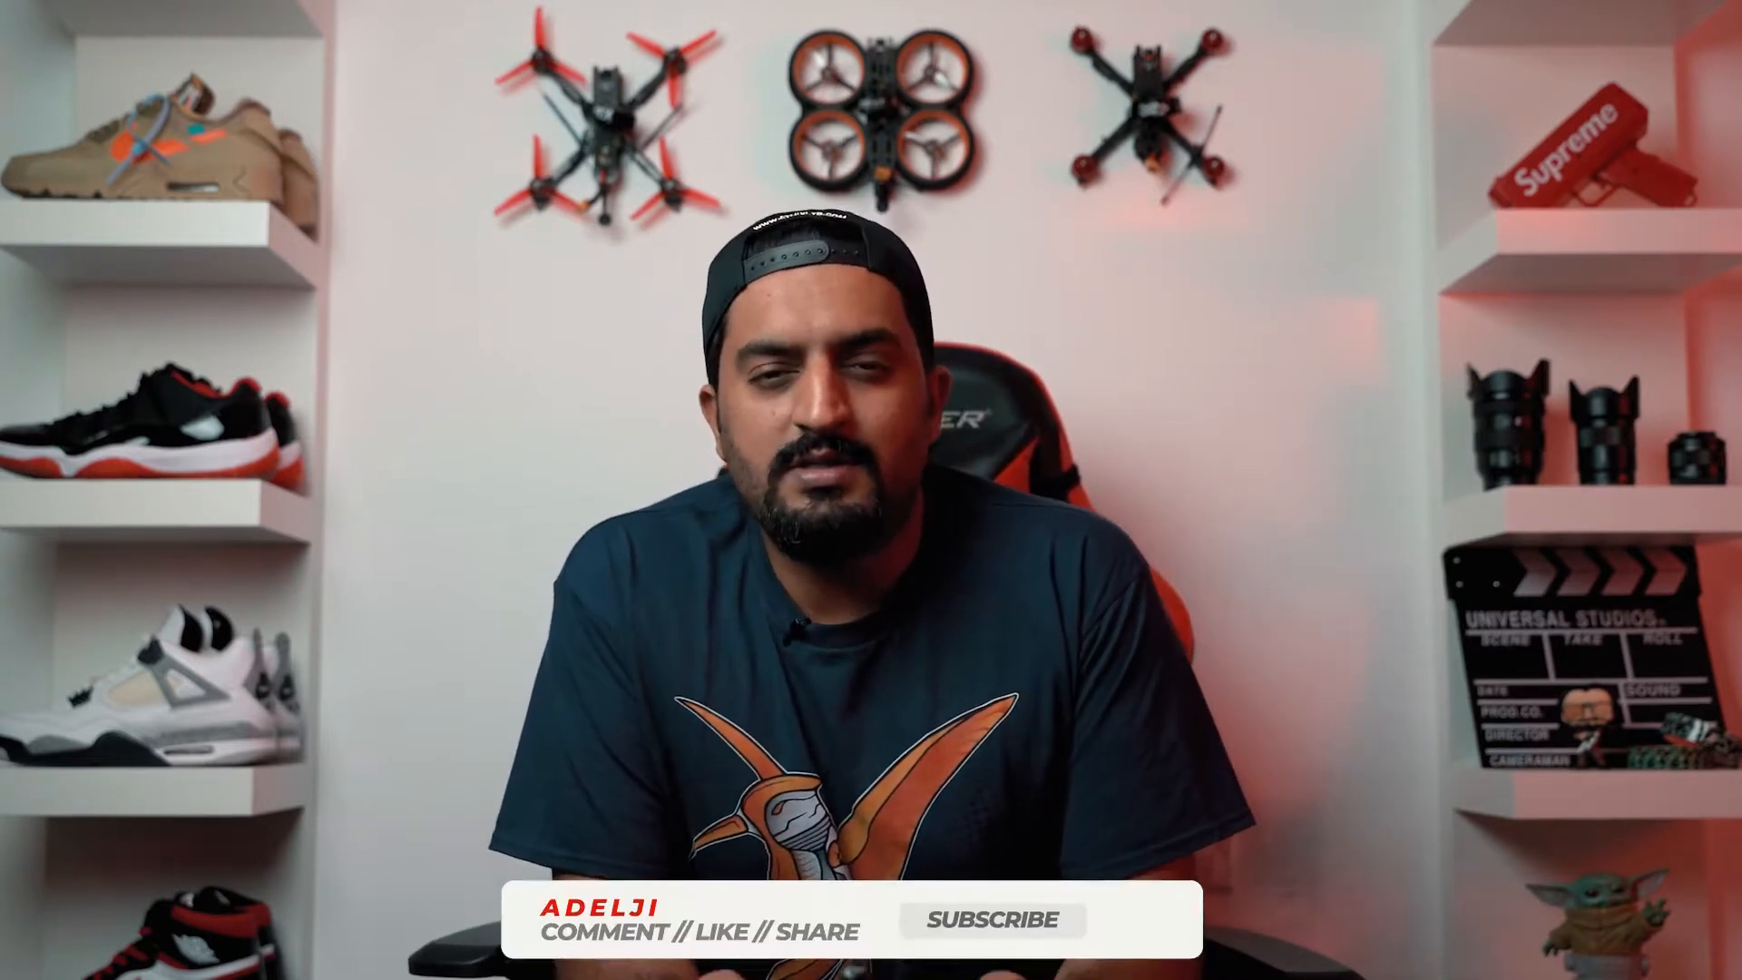
left_click(991, 922)
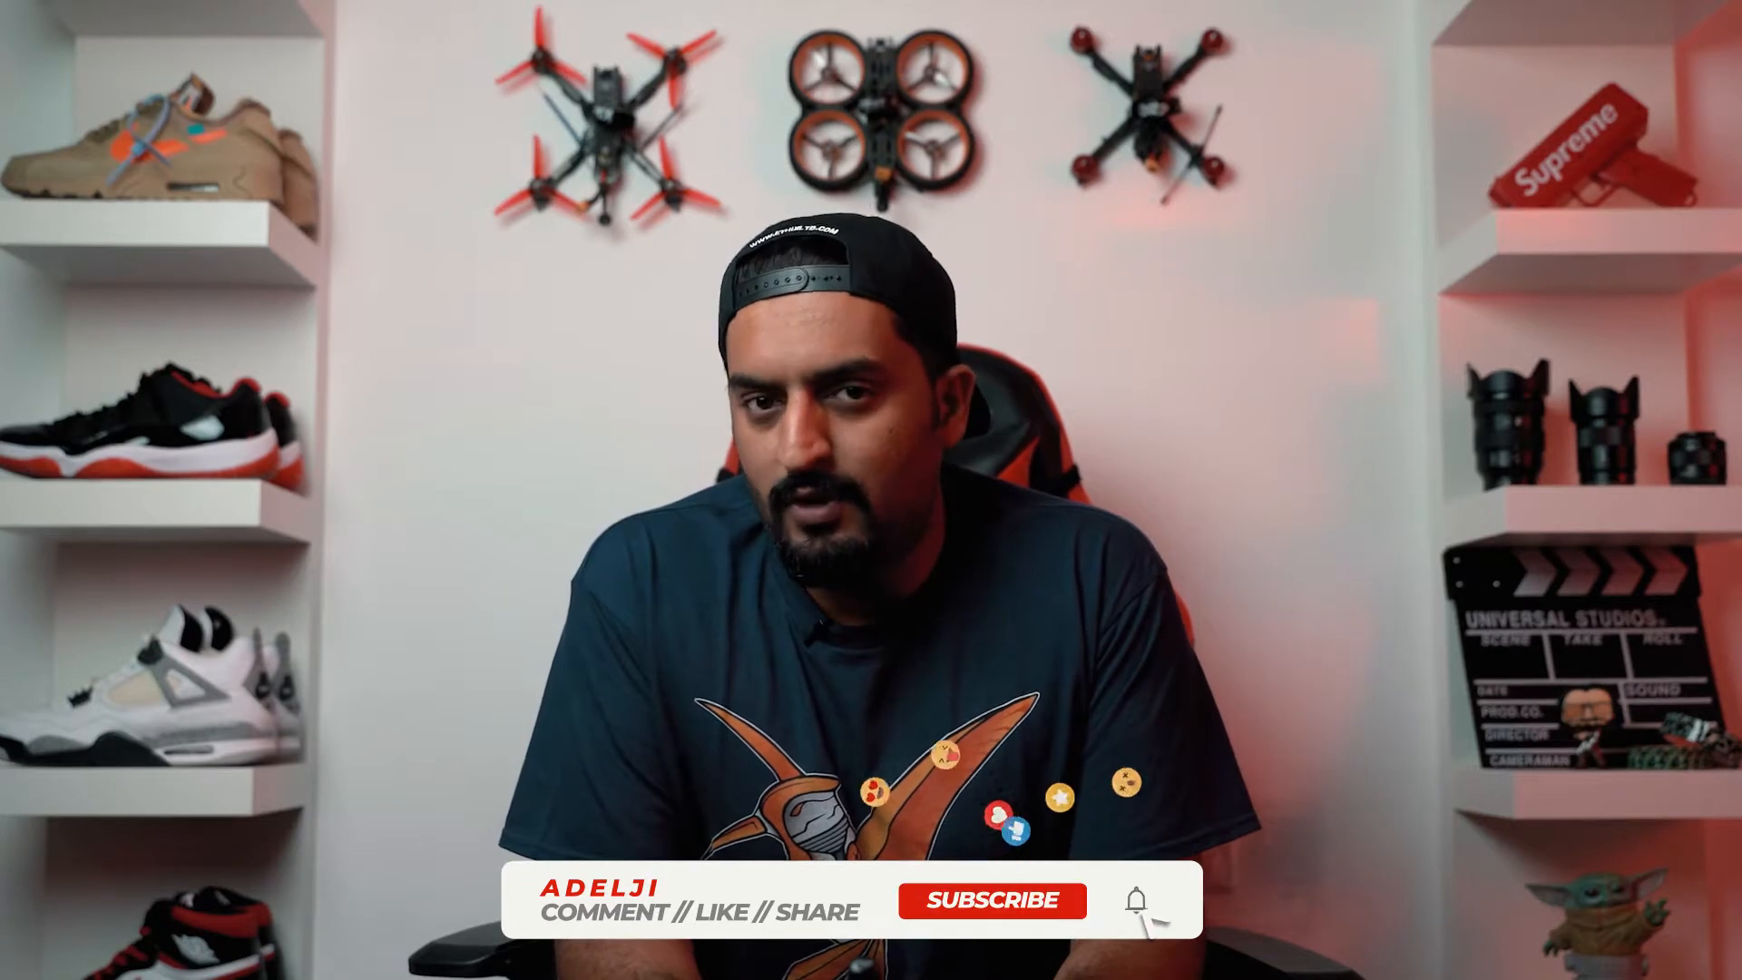